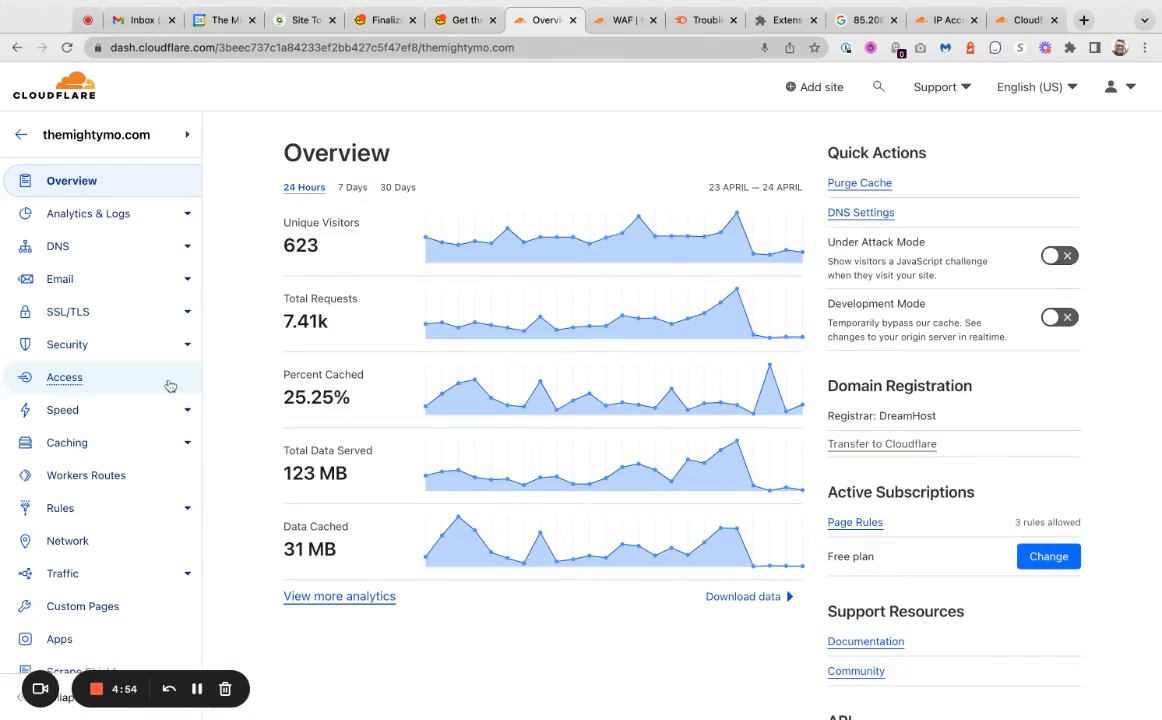
mouse_move(246, 330)
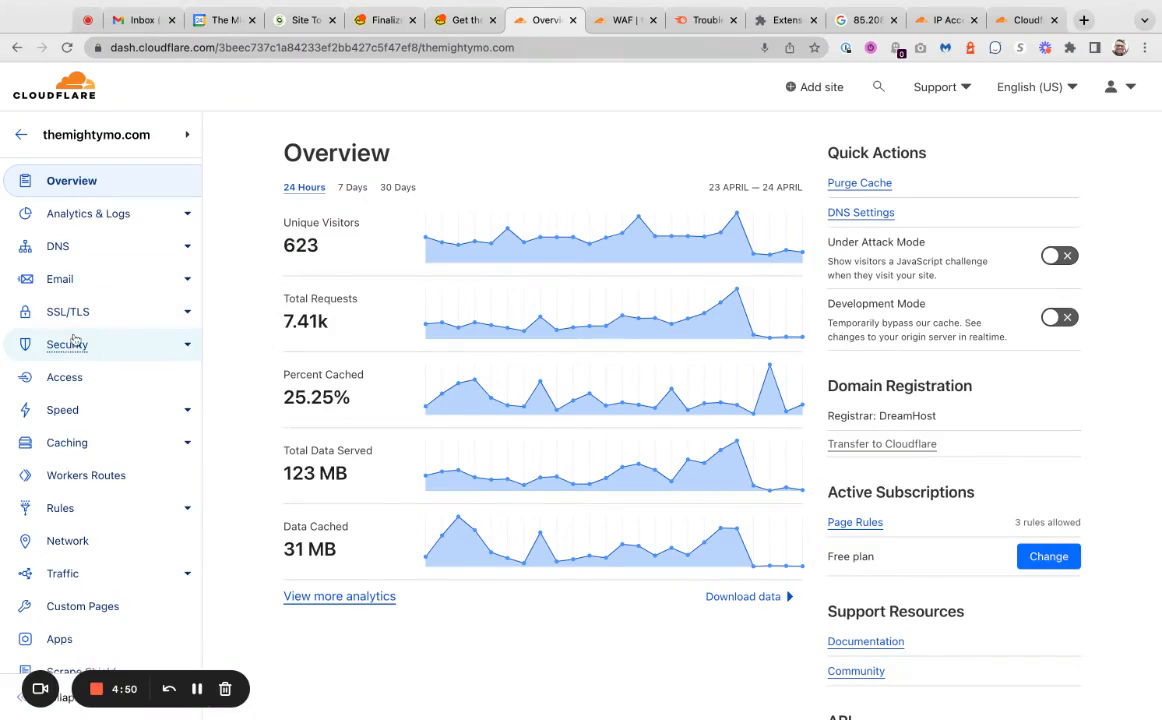
mouse_move(70, 442)
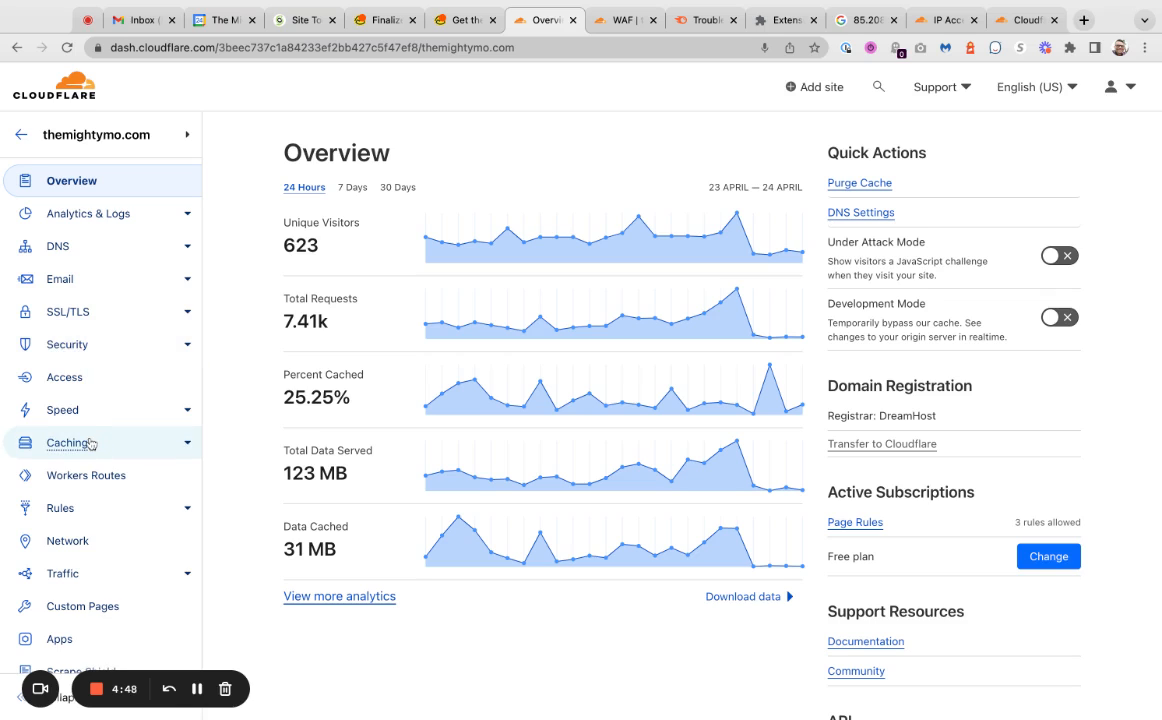
mouse_move(68, 312)
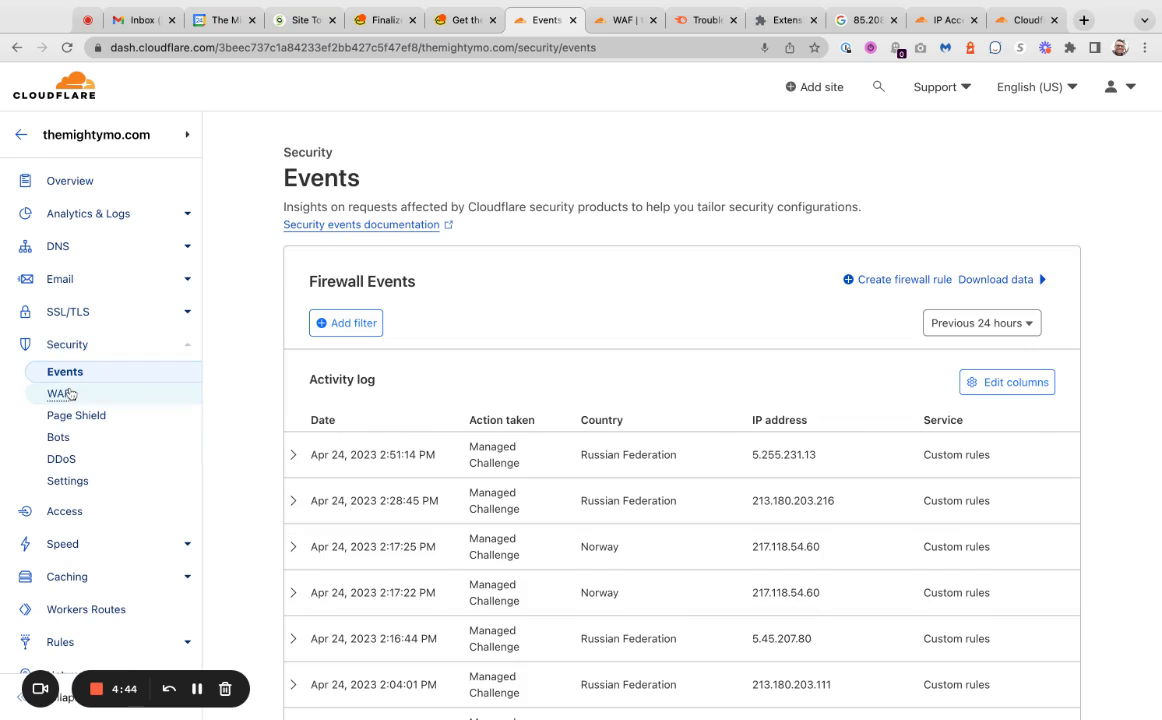
- Show the WAF custom rules list with the existing Wordfence allow and non-US/Canada challenge rules
left_click(58, 394)
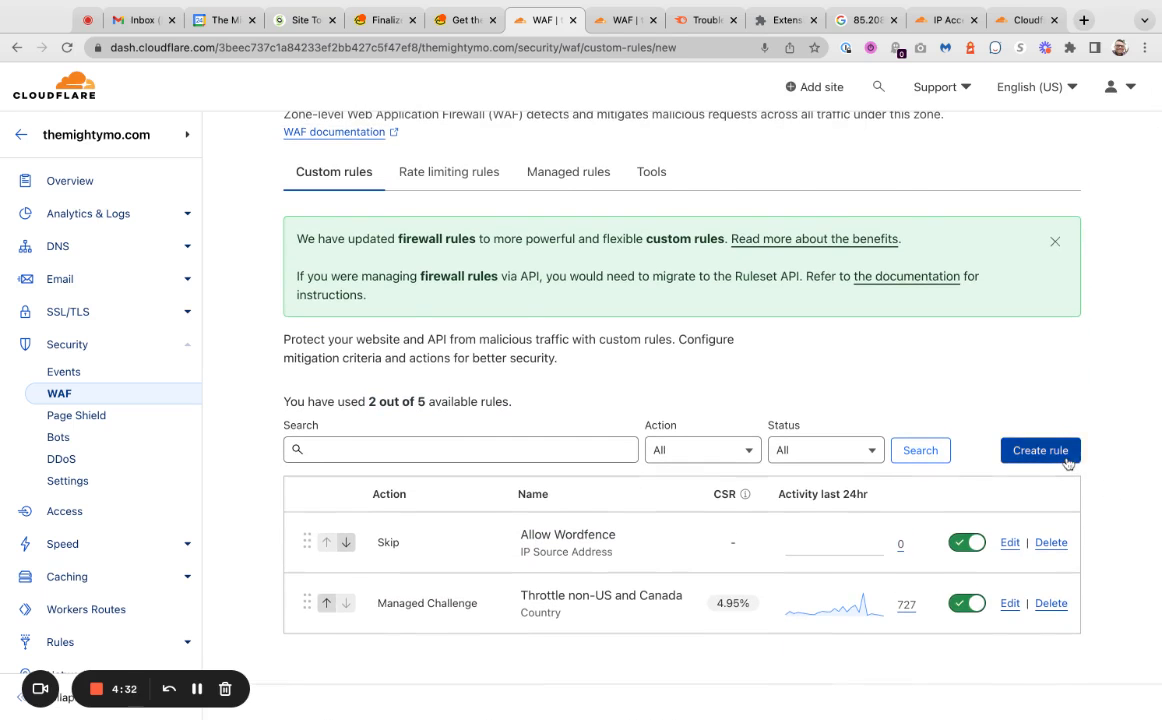
- Start a new custom rule 'Whitelist SEM Rush' matching SEMrush bot source IPs, checking the SEMrush IP list
left_click(1040, 450)
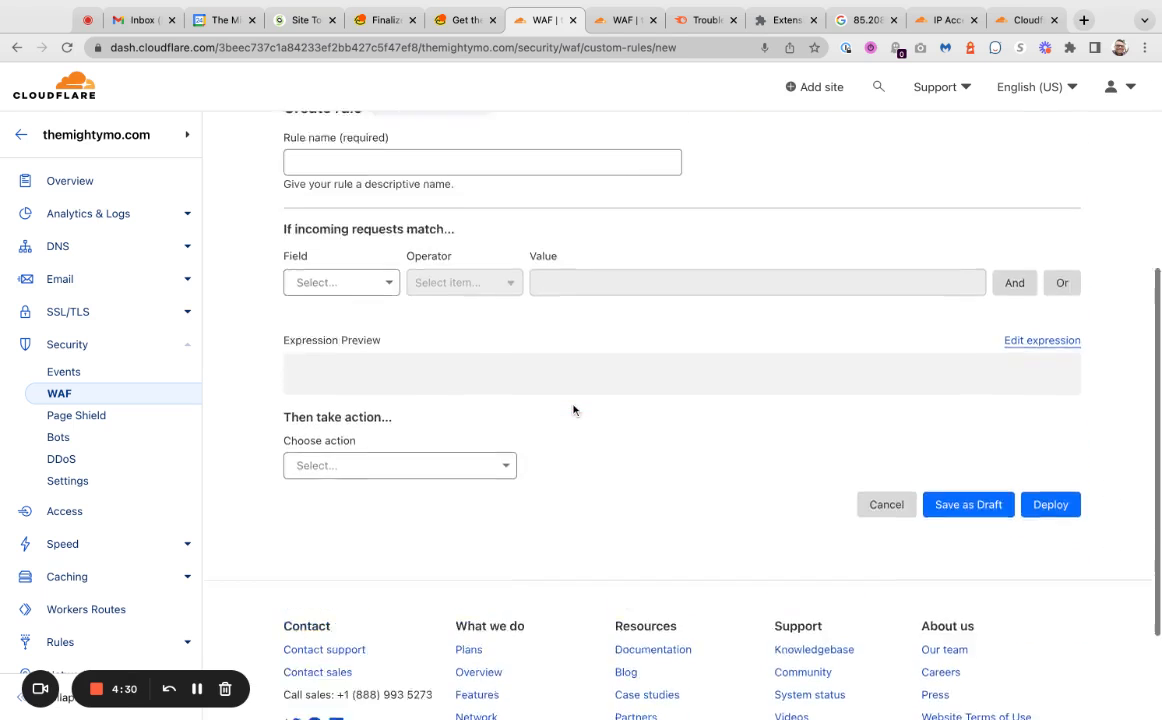
scroll("up", 3)
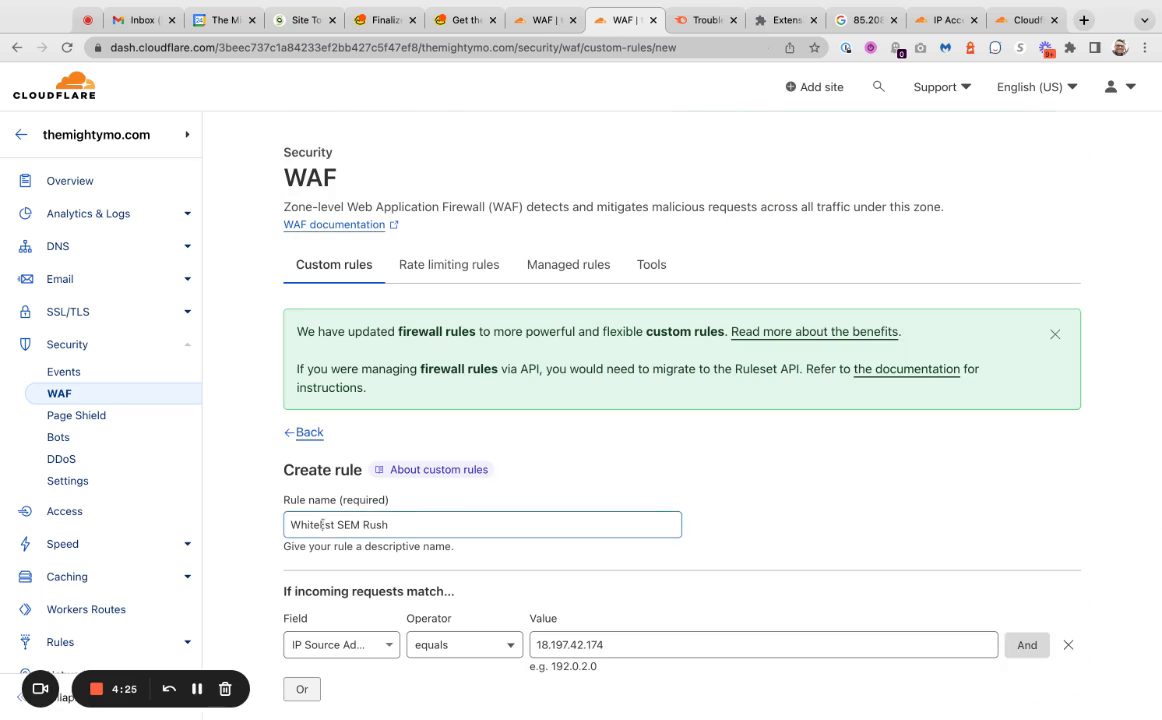
scroll("down", 3)
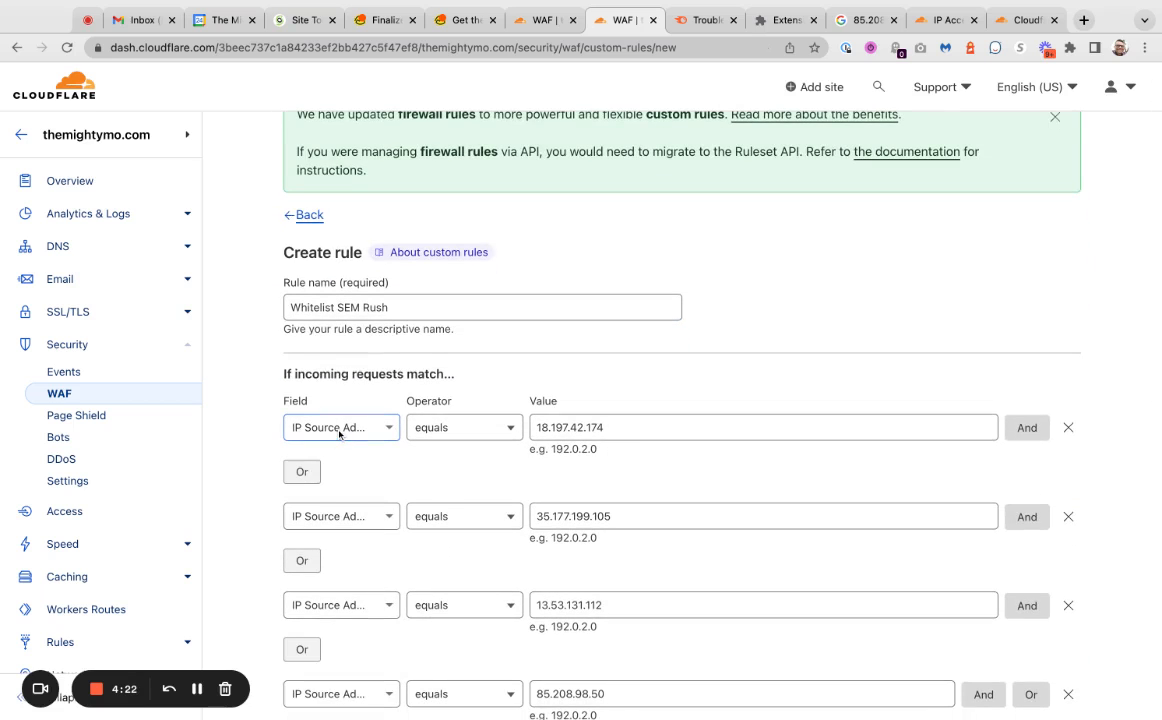
left_click(340, 428)
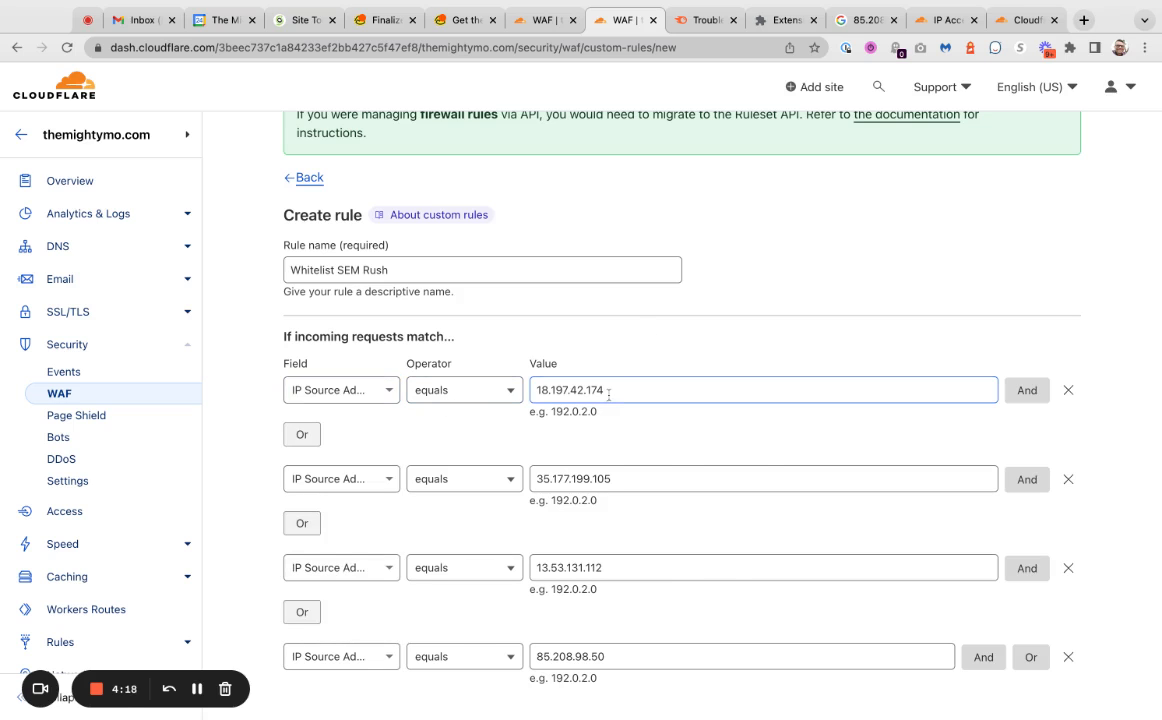
left_click(704, 20)
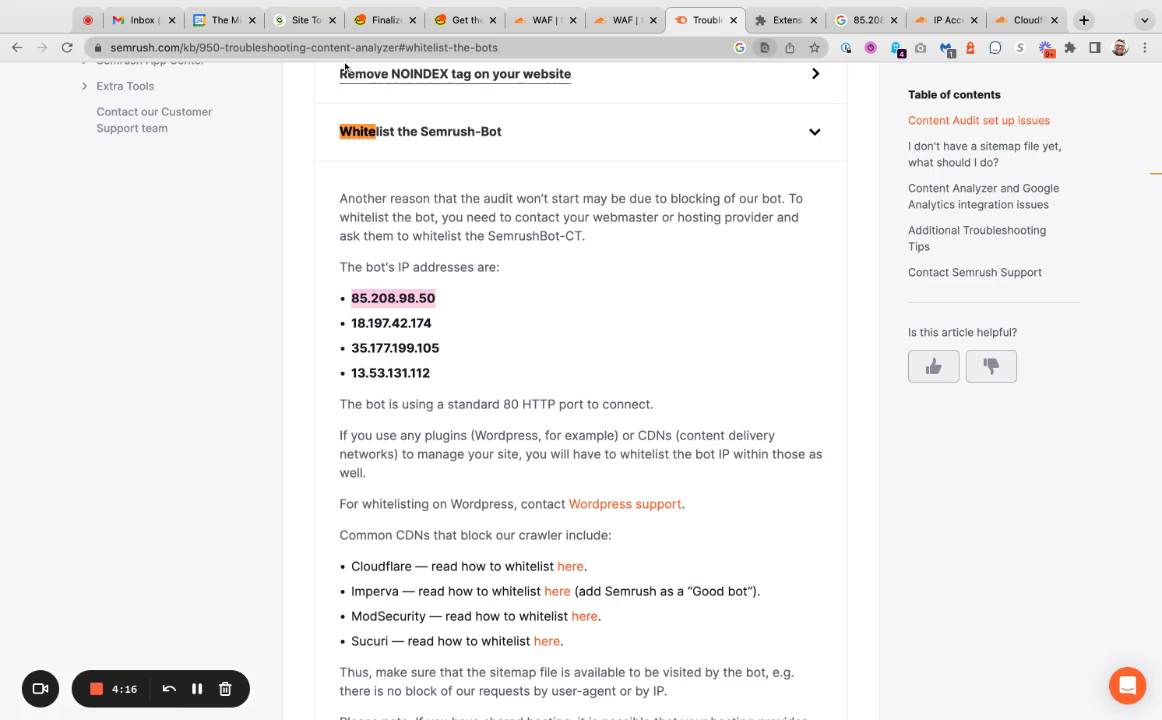
left_click(624, 20)
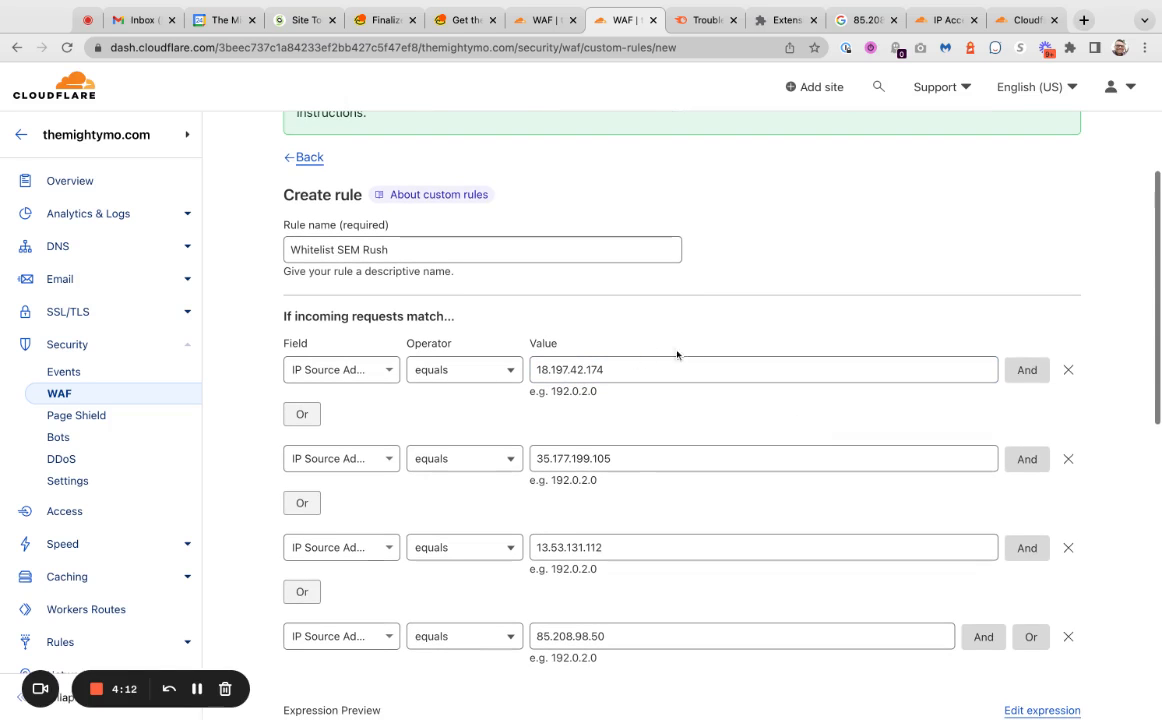
scroll("down", 3)
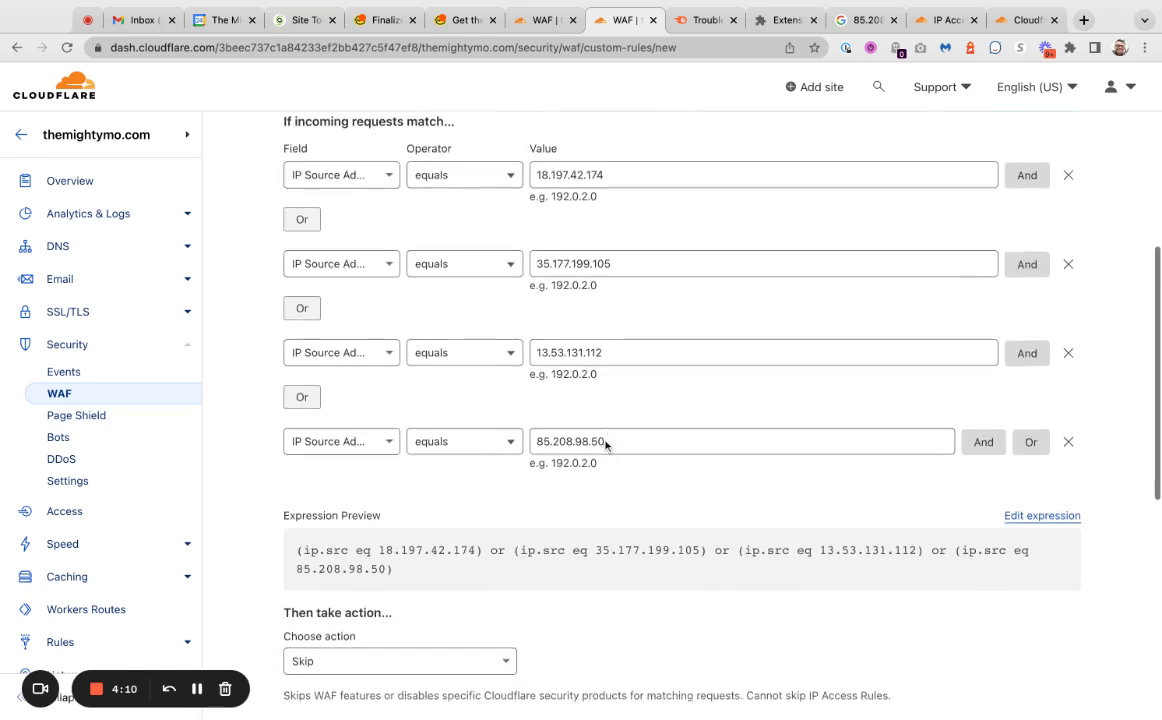
scroll("down", 3)
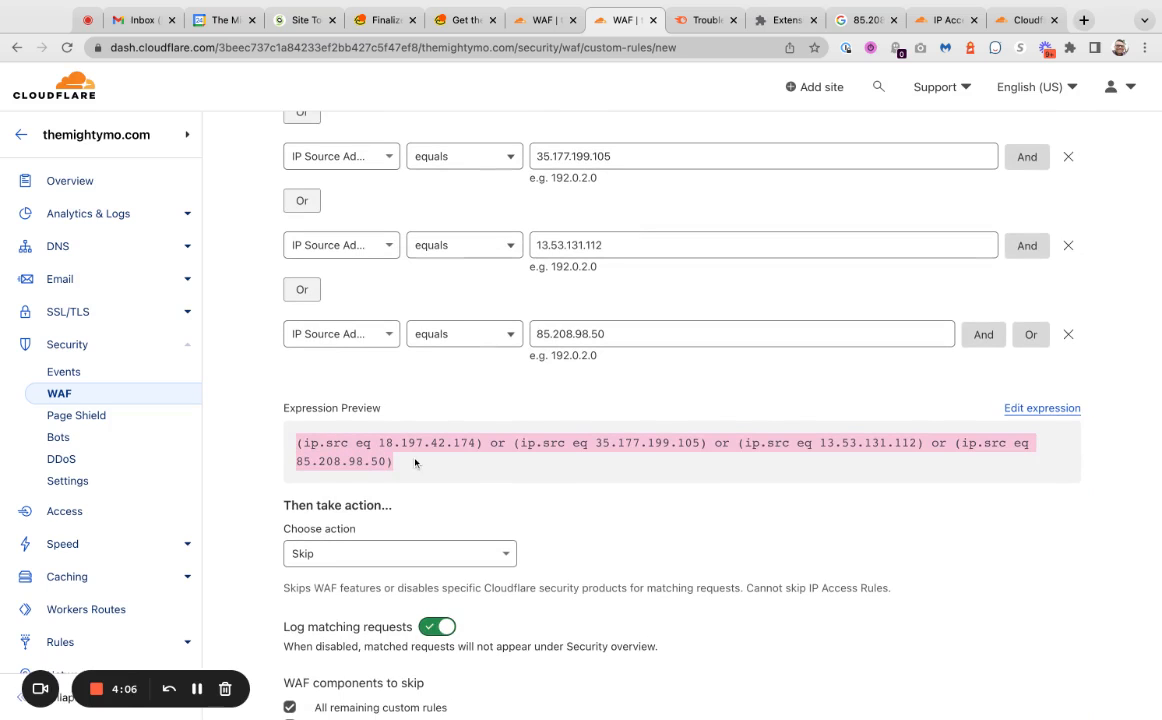
mouse_move(480, 482)
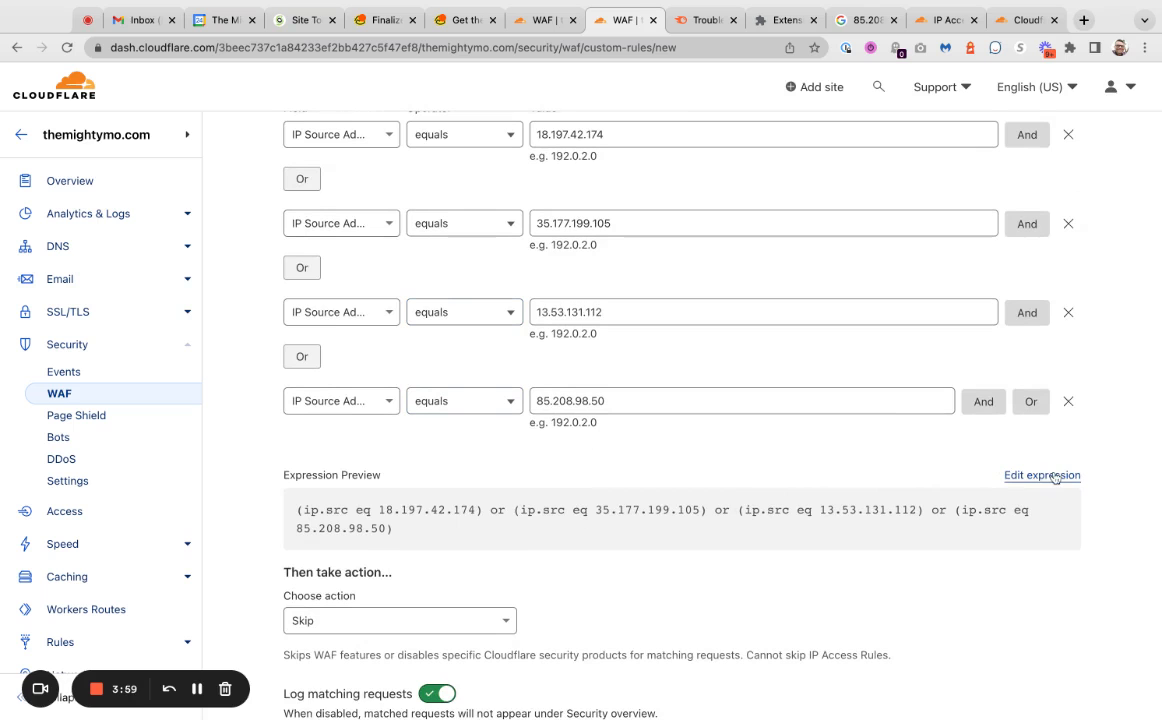
scroll("down", 3)
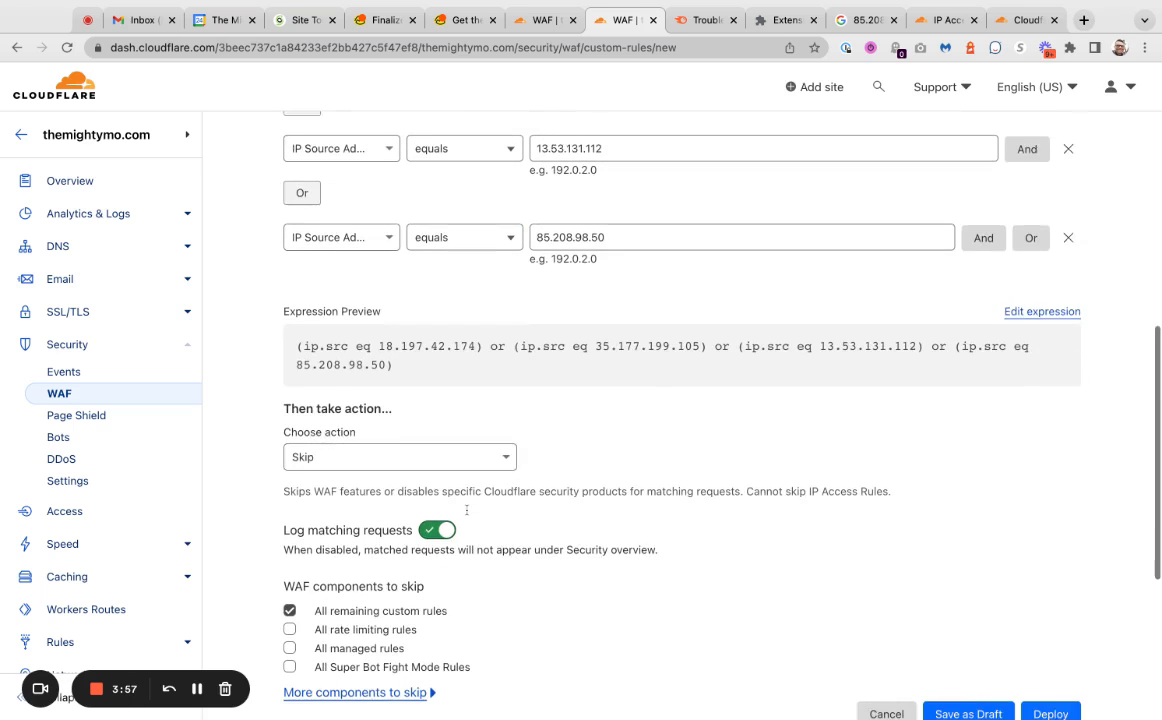
scroll("down", 3)
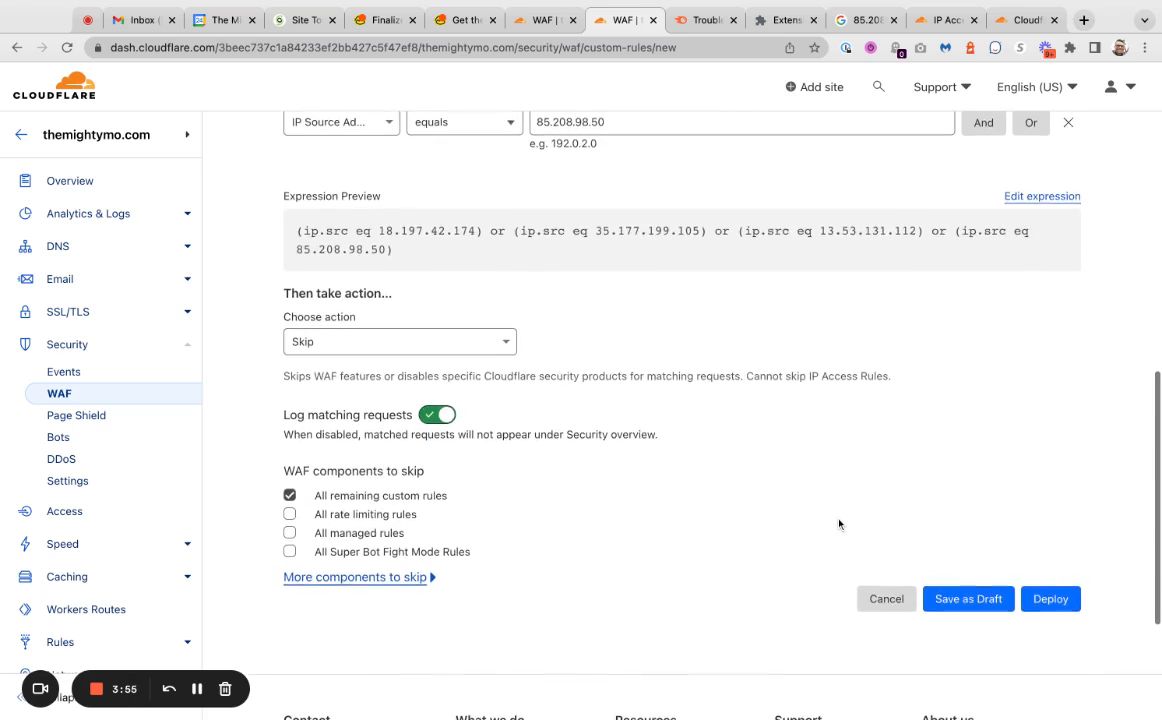
scroll("up", 3)
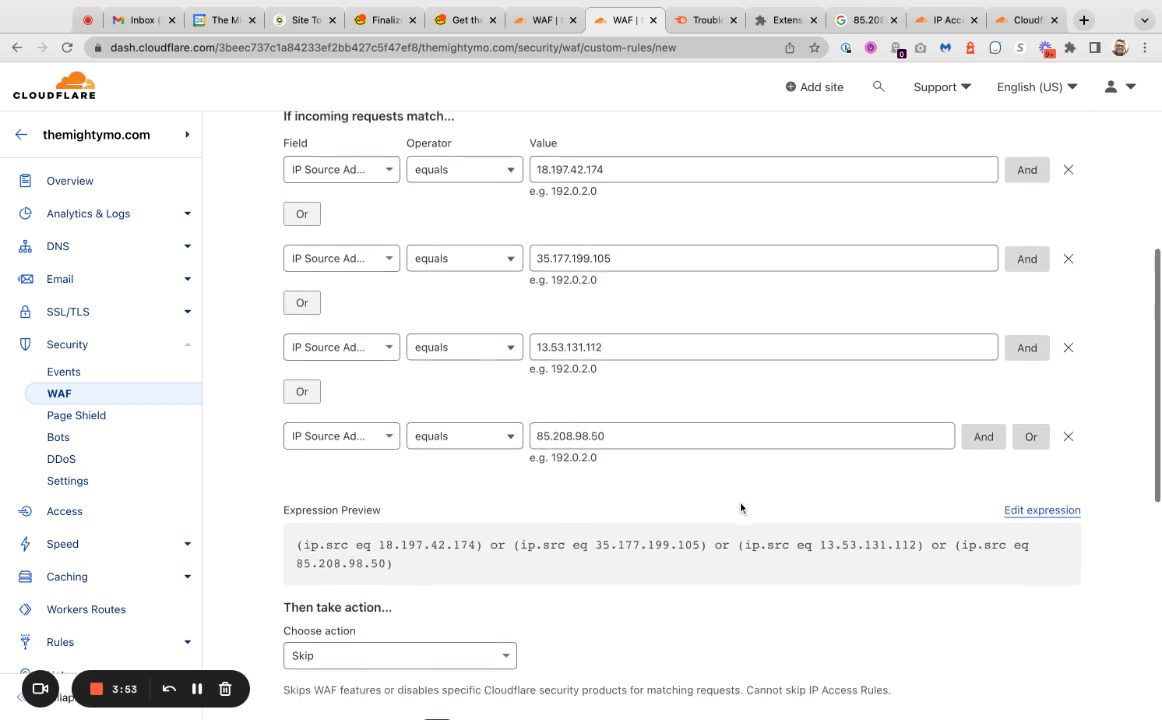
scroll("up", 3)
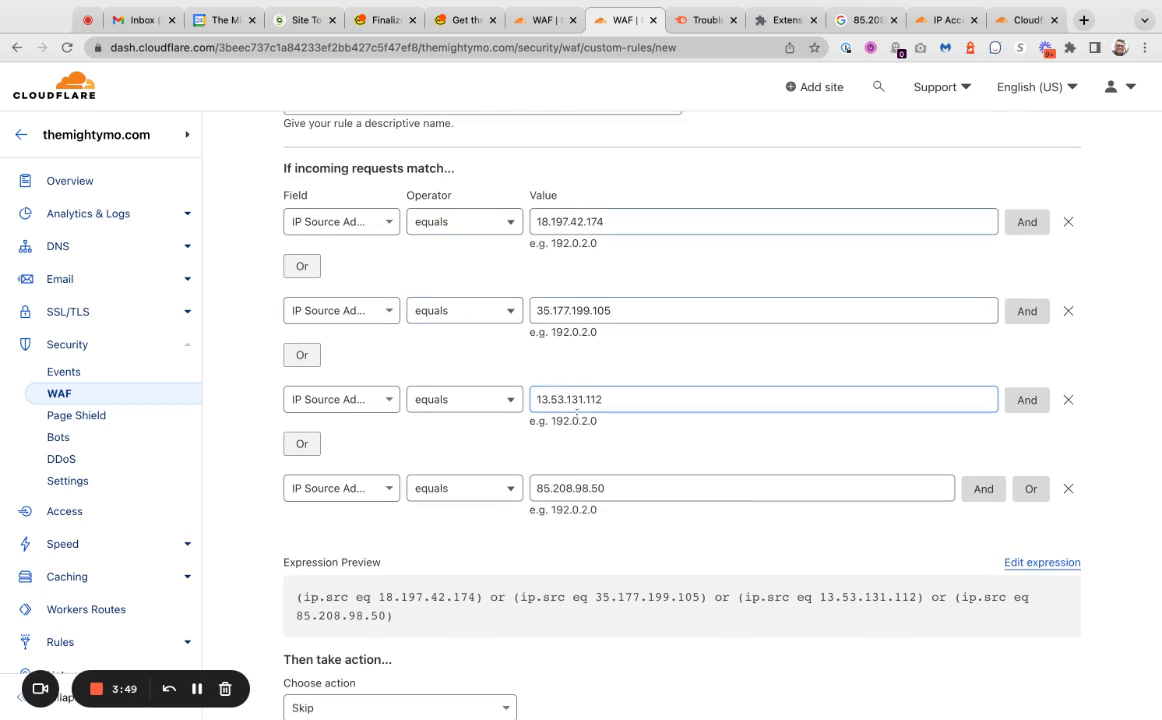
scroll("down", 3)
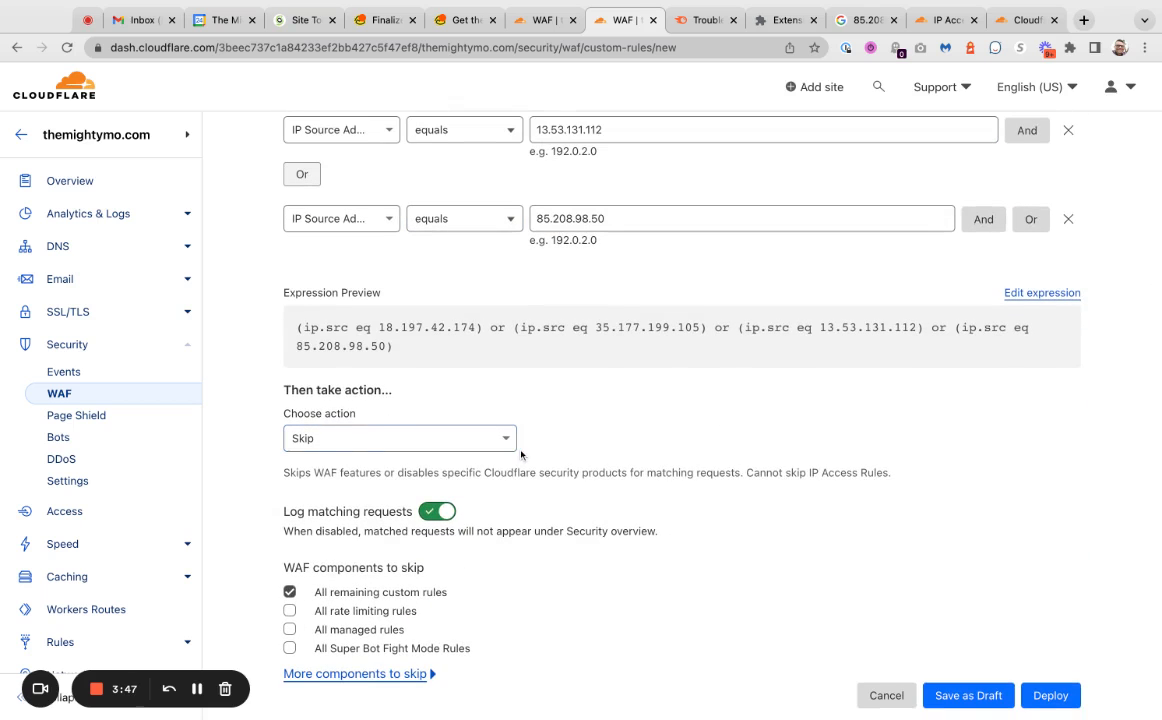
scroll("down", 3)
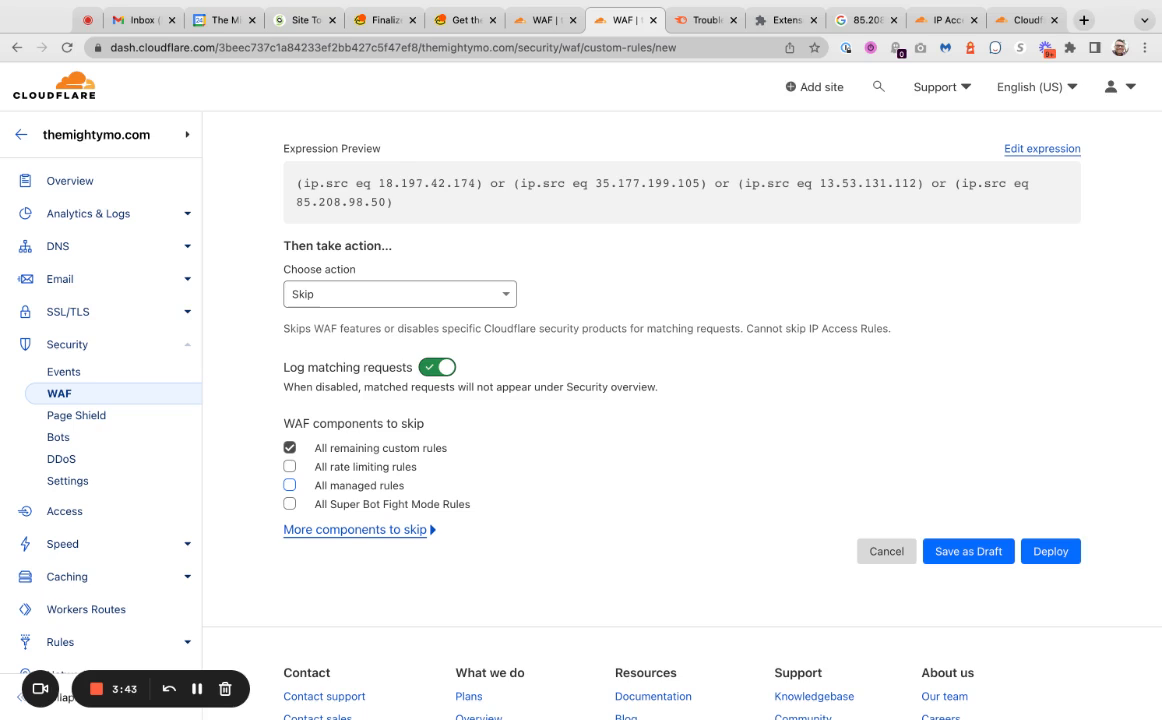
mouse_move(926, 412)
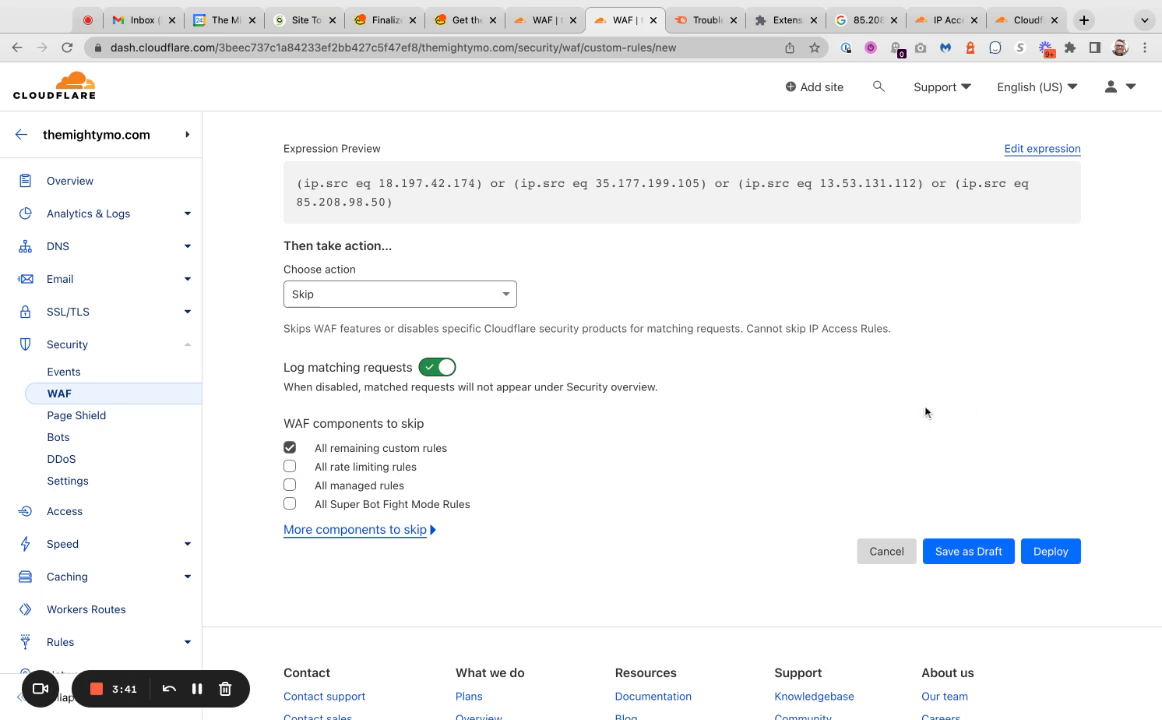
mouse_move(1050, 552)
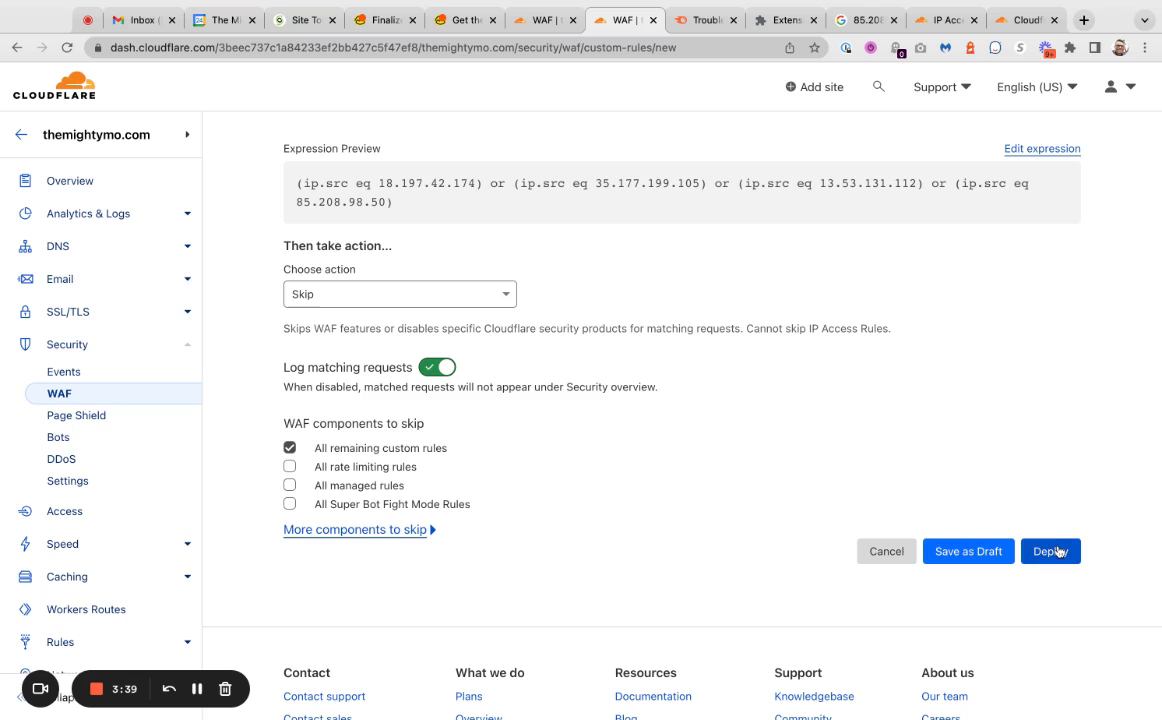
- Deploy 'Whitelist SEM Rush' so it appears as the third enabled Skip rule
left_click(1050, 552)
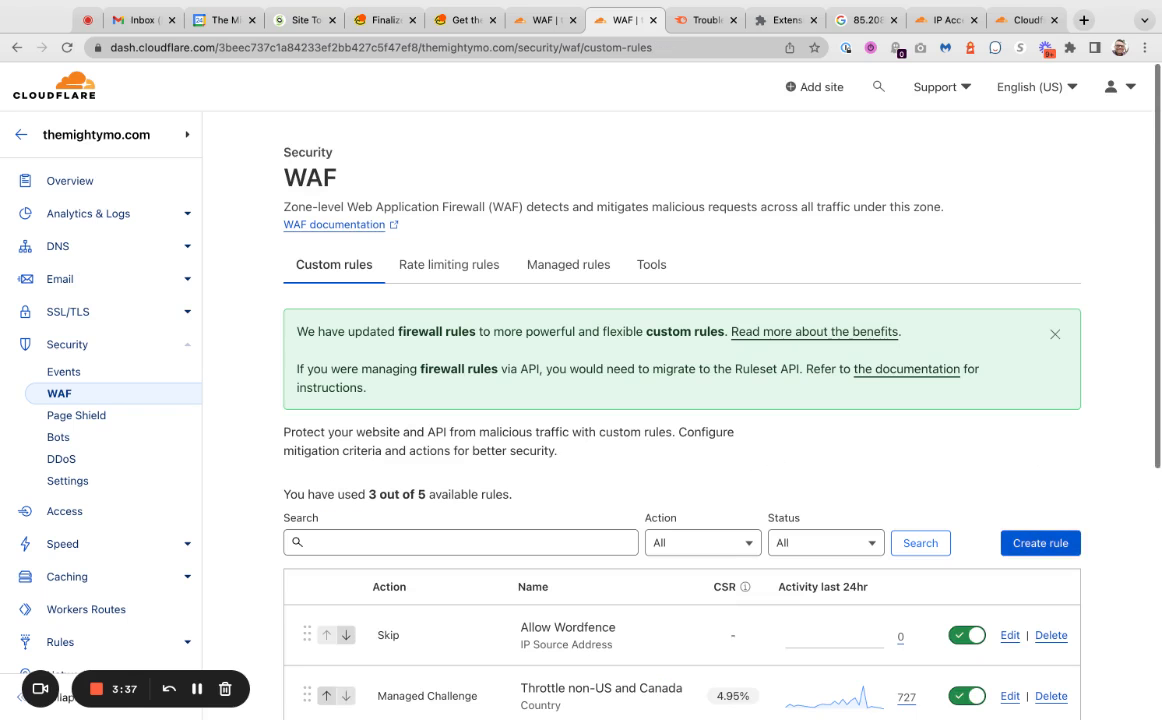
scroll("down", 3)
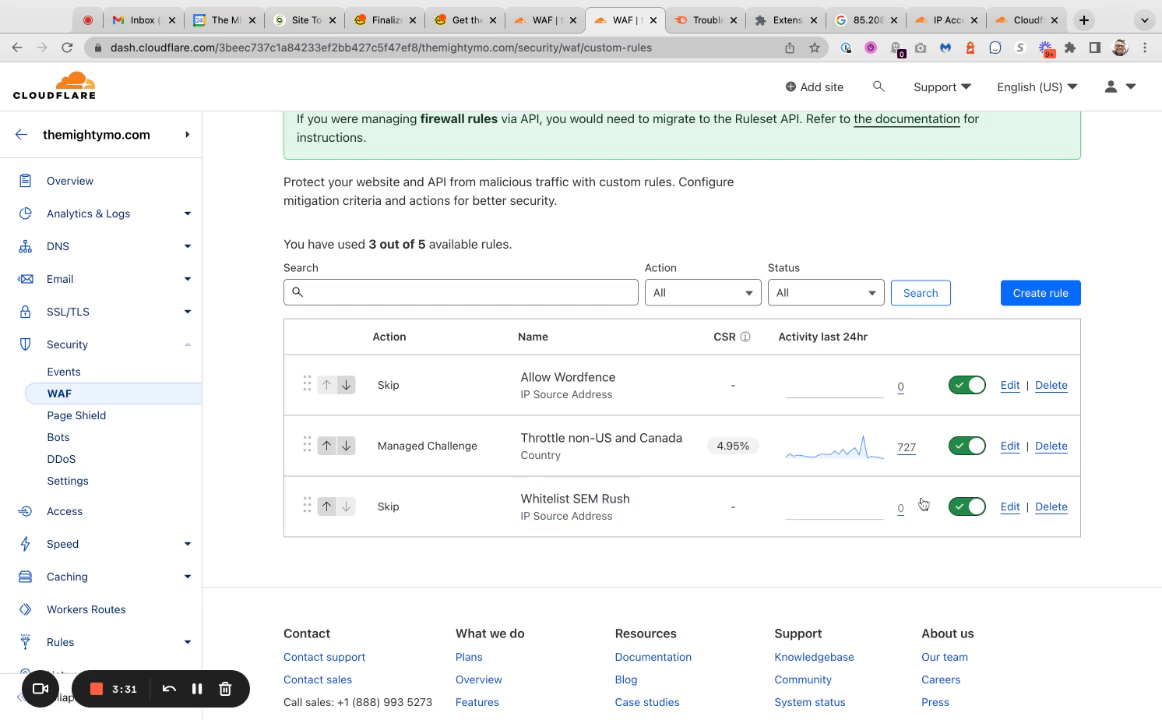
mouse_move(556, 408)
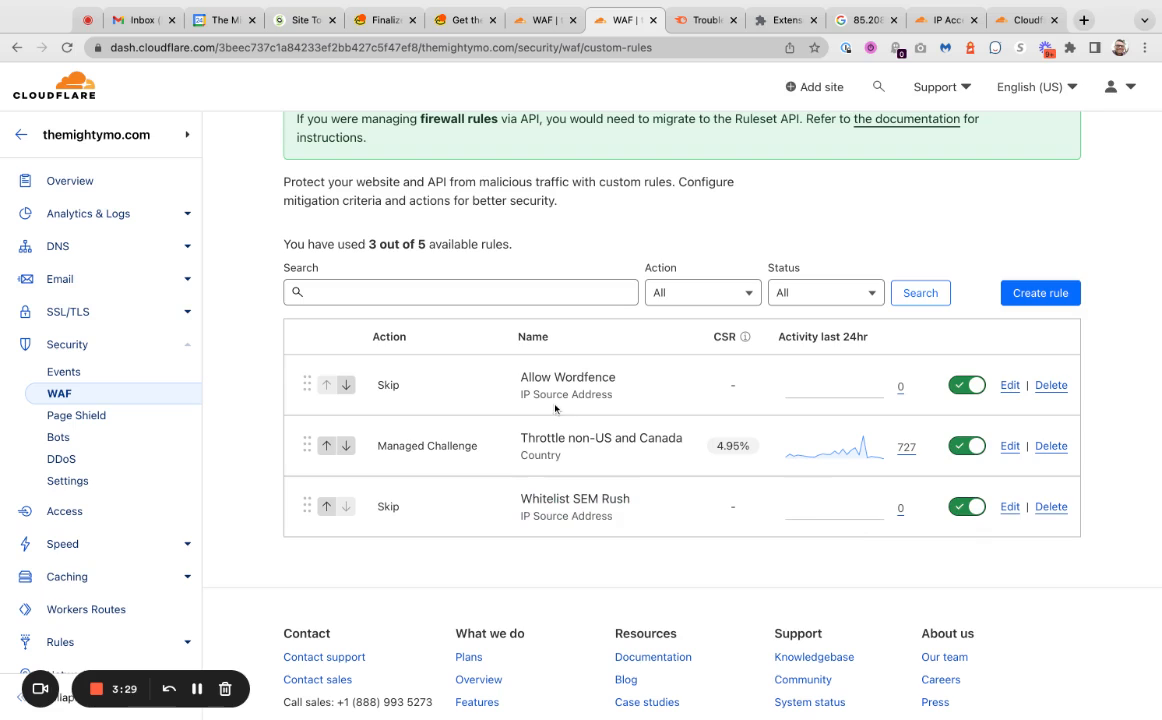